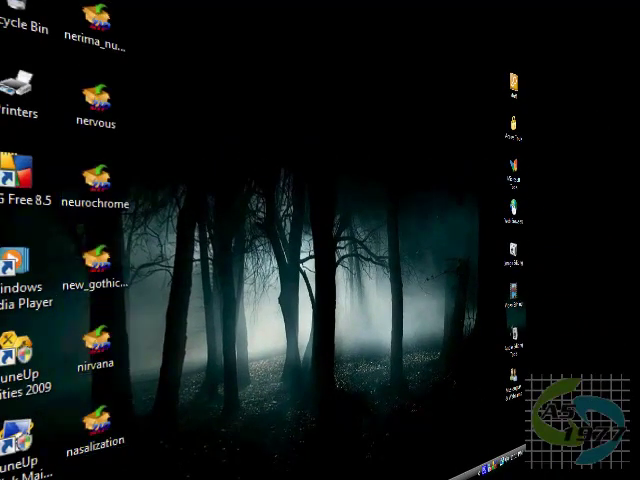
- Return to dafont.com's font listing and look through it for the Nasalization font
{"action": "left_click", "coordinate": [96, 420]}
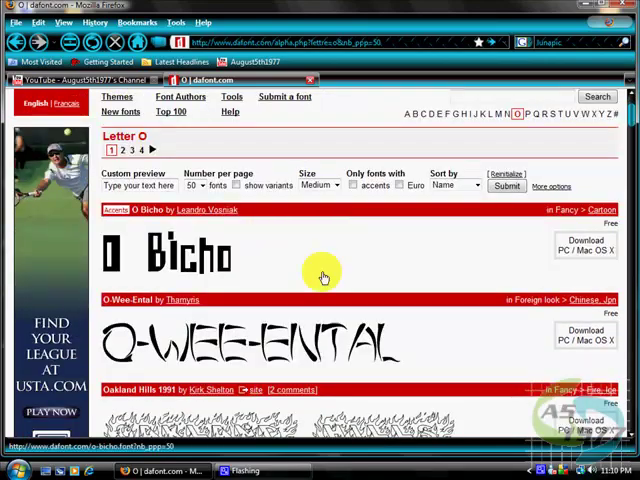
{"action": "scroll", "scroll_direction": "down", "scroll_amount": 3}
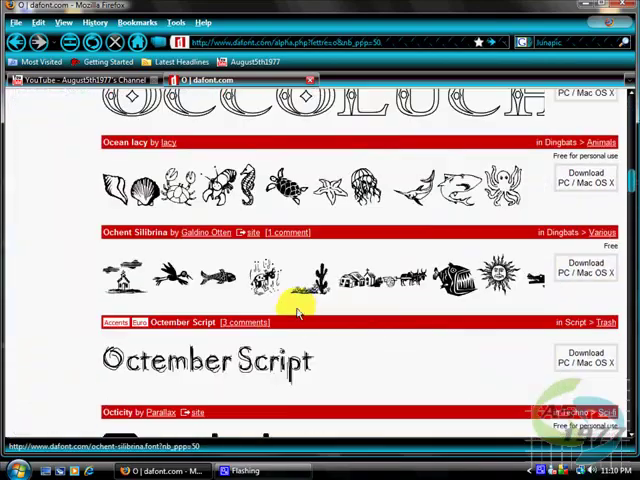
{"action": "scroll", "scroll_direction": "up", "scroll_amount": 3}
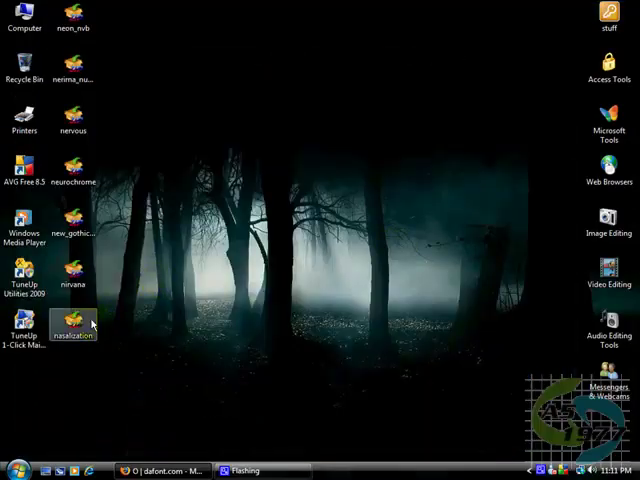
- Move nasalization.zip to a new desktop spot and open it in IZArc
{"action": "left_click_drag", "start_coordinate": [72, 322], "coordinate": [332, 128]}
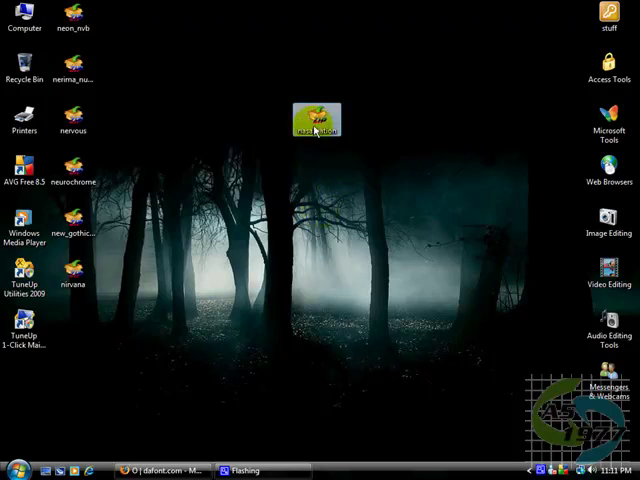
{"action": "double_click", "coordinate": [316, 120]}
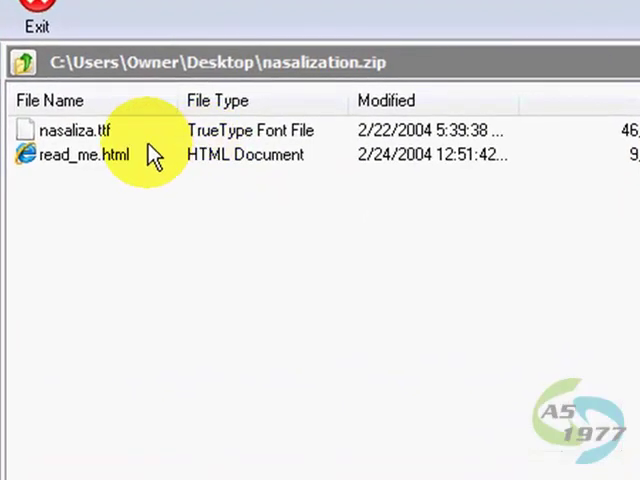
- Extract nasaliza.ttf into a nasalization folder on the desktop, close IZArc and open the extracted item
{"action": "left_click", "coordinate": [76, 130]}
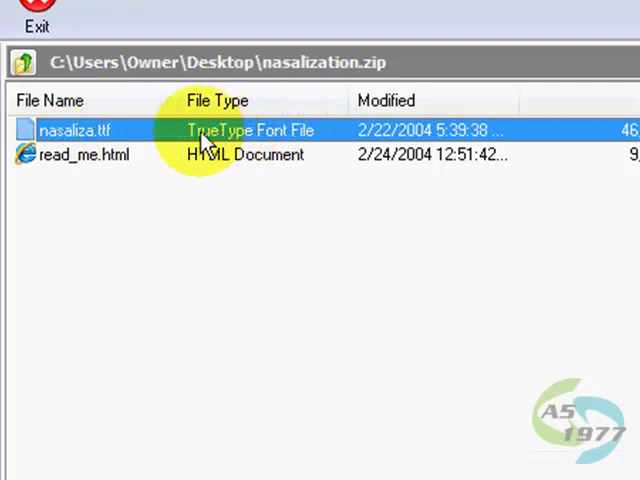
{"action": "mouse_move", "coordinate": [300, 140]}
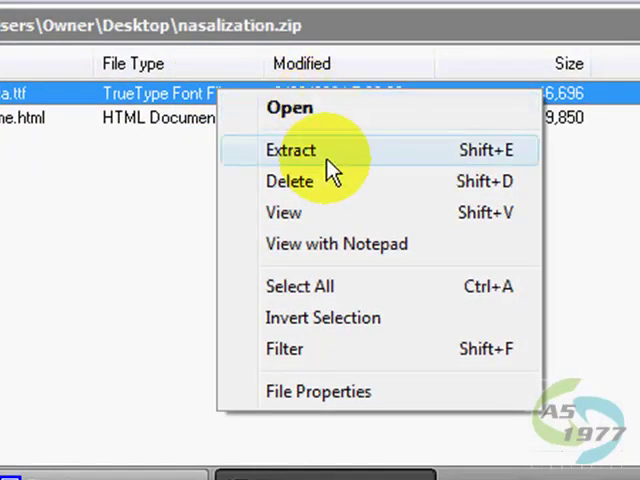
{"action": "left_click", "coordinate": [292, 150]}
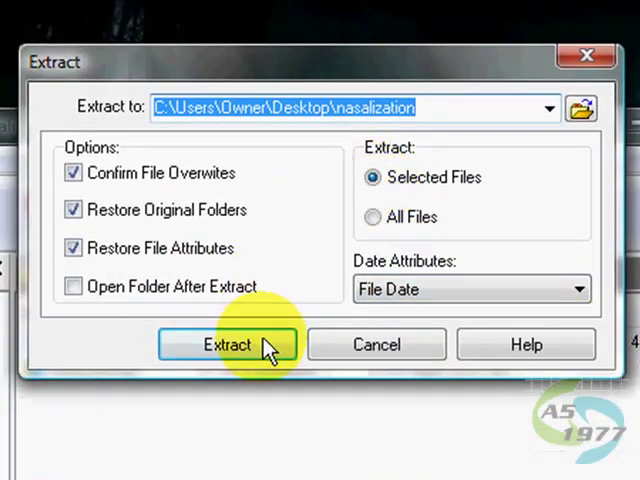
{"action": "left_click", "coordinate": [228, 344]}
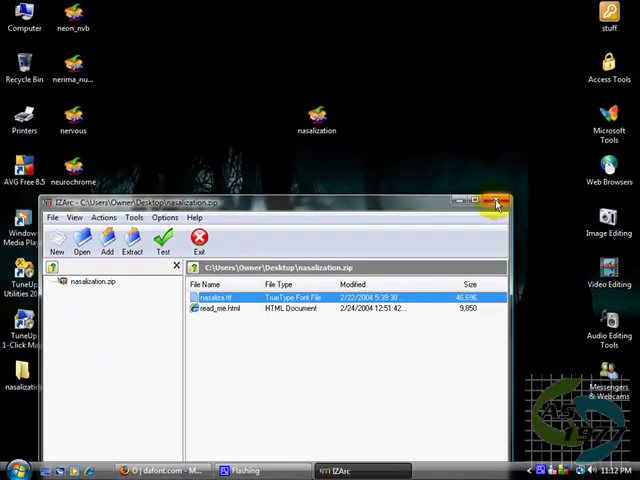
{"action": "left_click", "coordinate": [496, 200]}
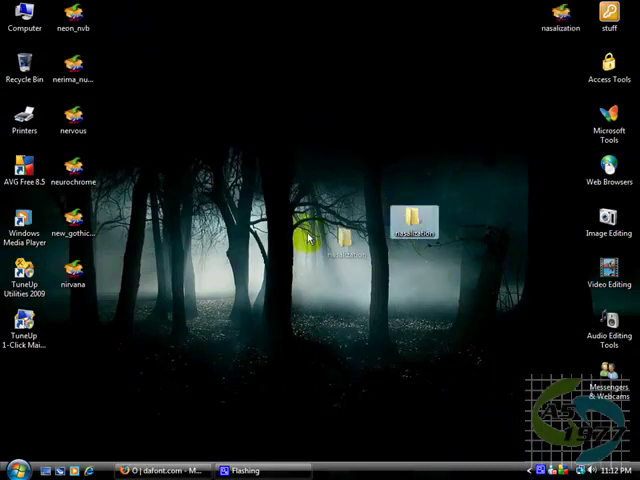
{"action": "double_click", "coordinate": [424, 230]}
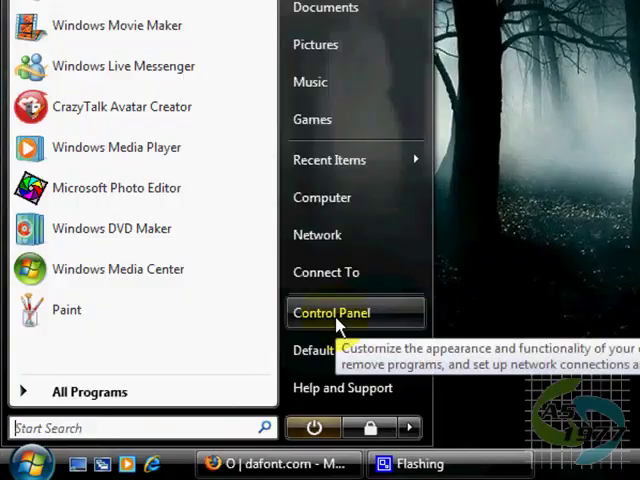
- Reach the Fonts folder via Control Panel's Appearance and Personalization
{"action": "left_click", "coordinate": [332, 312]}
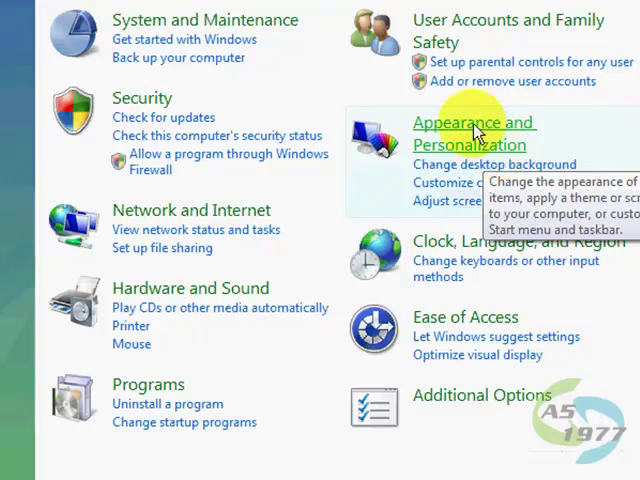
{"action": "left_click", "coordinate": [476, 132]}
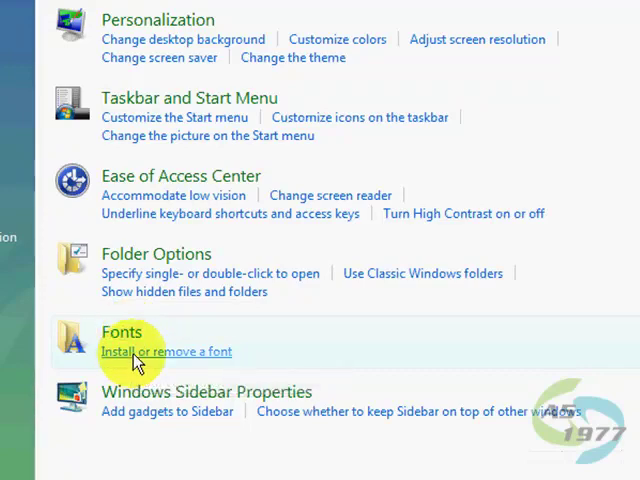
{"action": "left_click", "coordinate": [166, 352]}
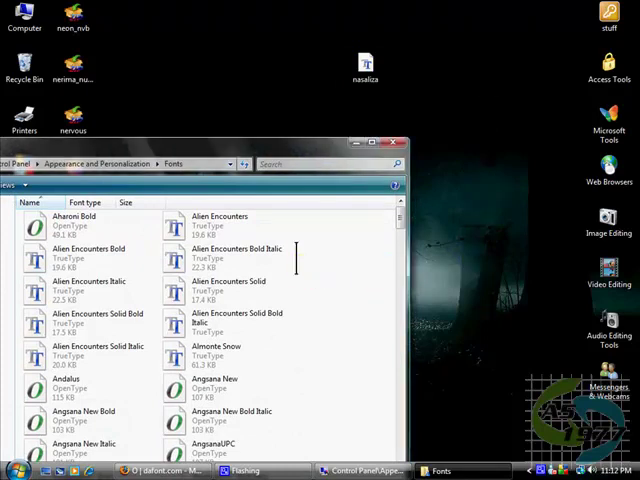
- Maximize the Fonts window to install nasaliza.ttf, then minimize it back to the desktop
{"action": "left_click", "coordinate": [204, 388]}
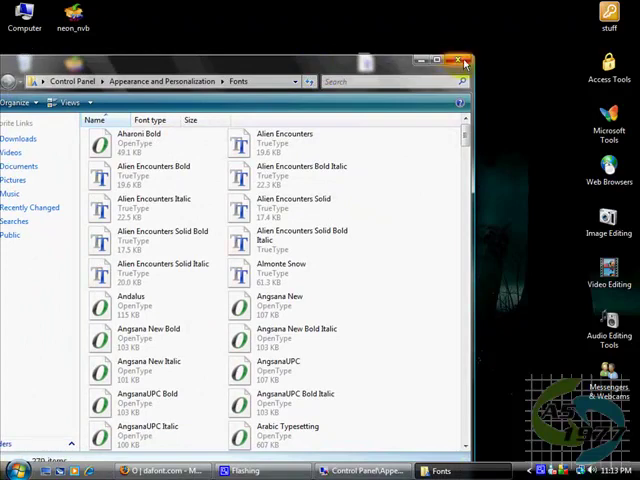
{"action": "left_click", "coordinate": [460, 60]}
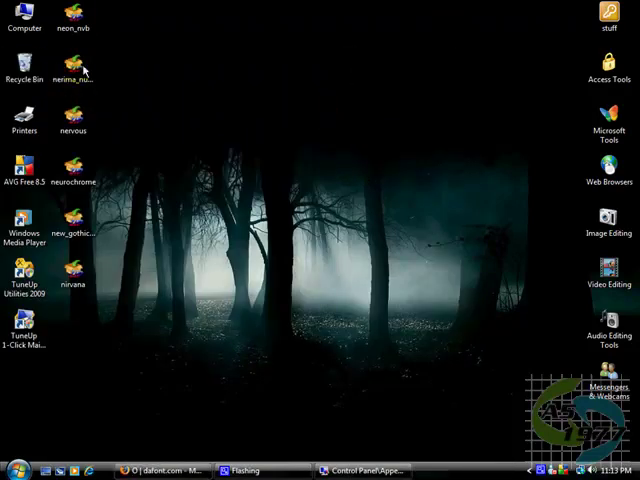
{"action": "mouse_move", "coordinate": [190, 428]}
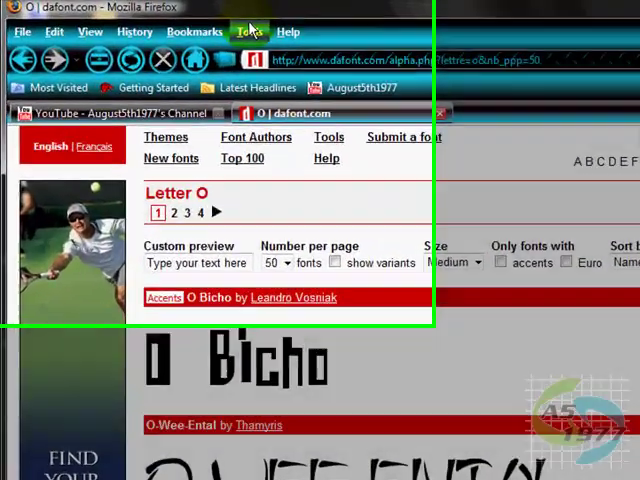
- In Firefox Options > Content, choose Nasalization as the default font
{"action": "left_click", "coordinate": [372, 48]}
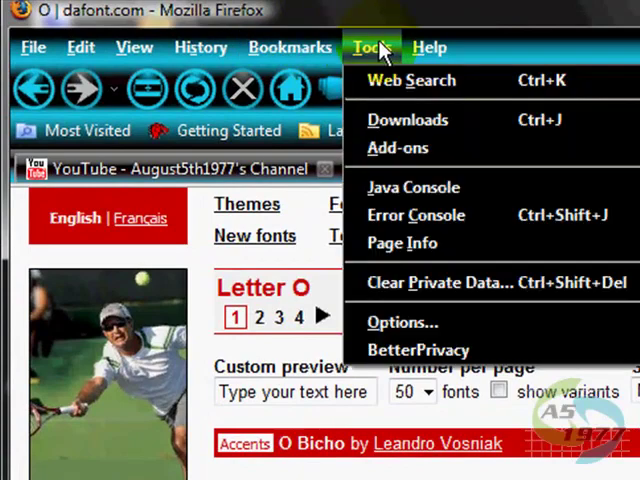
{"action": "left_click", "coordinate": [404, 320]}
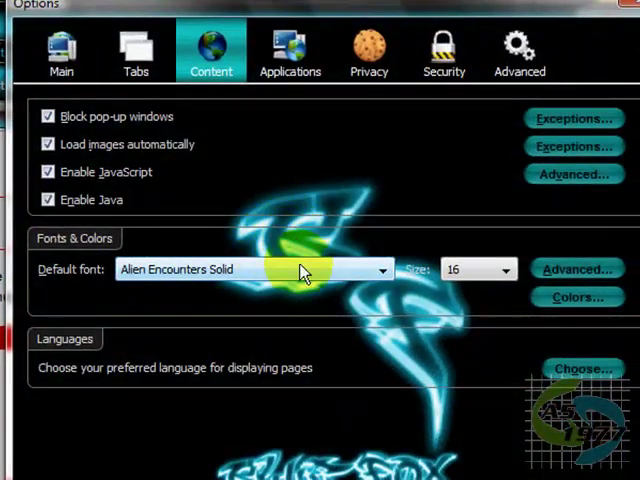
{"action": "left_click", "coordinate": [380, 268]}
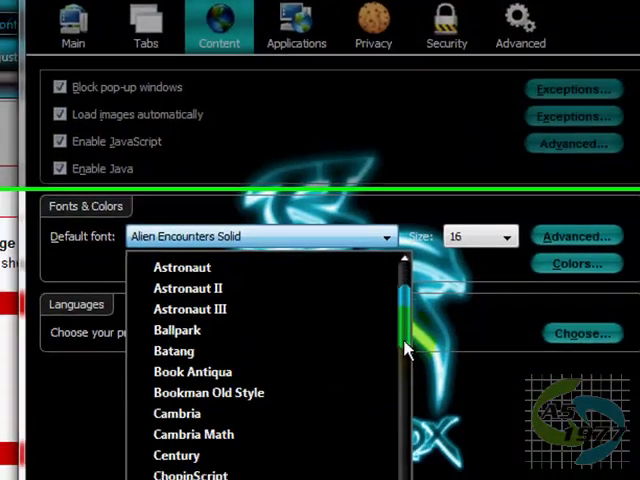
{"action": "scroll", "scroll_direction": "down", "scroll_amount": 3}
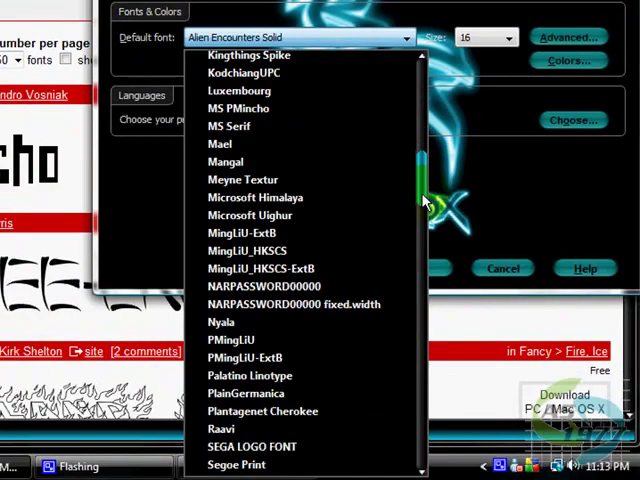
{"action": "scroll", "scroll_direction": "down", "scroll_amount": 3}
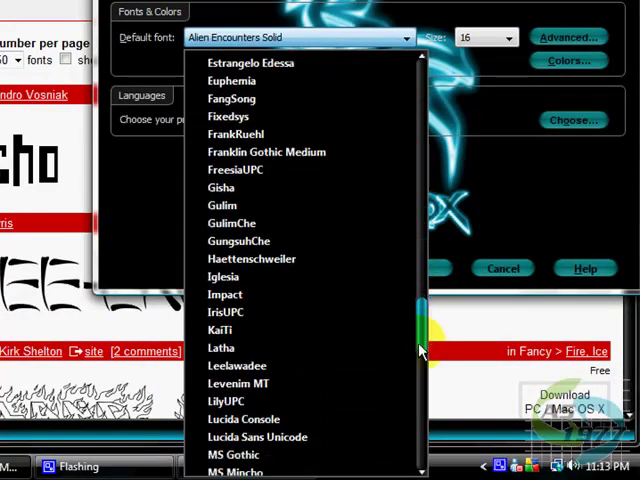
{"action": "scroll", "scroll_direction": "down", "scroll_amount": 3}
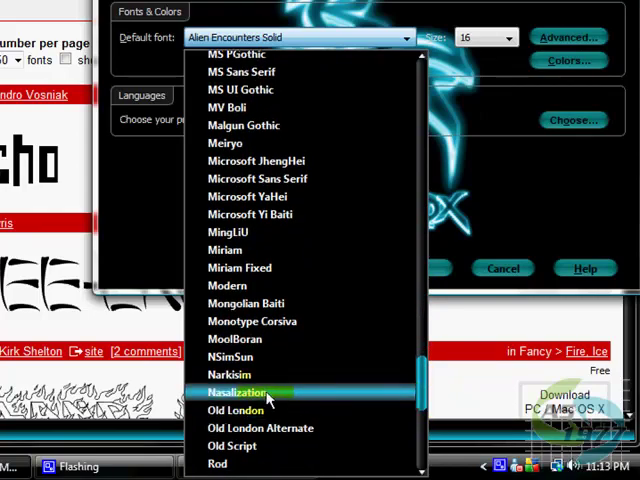
{"action": "left_click", "coordinate": [244, 392]}
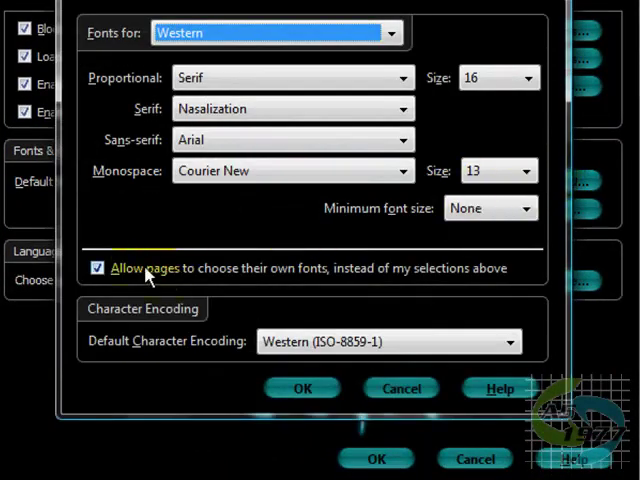
- Disable 'Allow pages to choose their own fonts' so sites display in Nasalization
{"action": "left_click", "coordinate": [98, 268]}
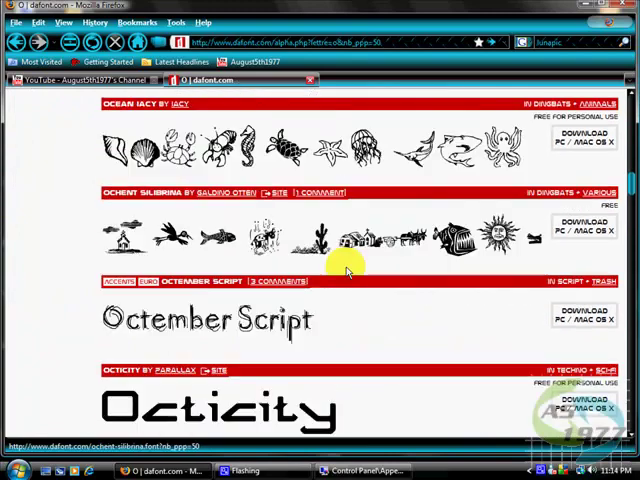
{"action": "scroll", "scroll_direction": "down", "scroll_amount": 3}
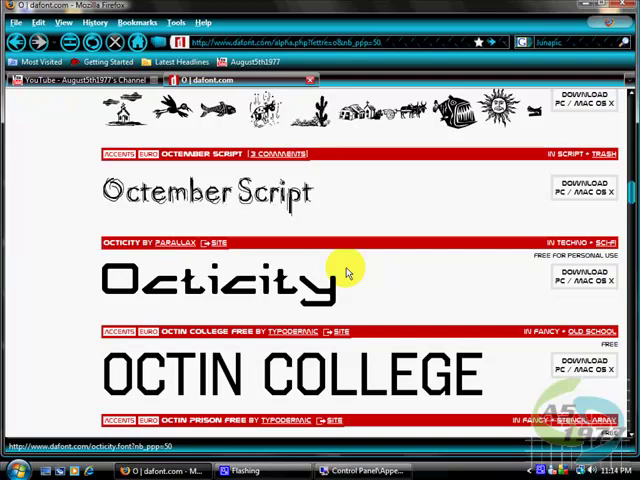
{"action": "mouse_move", "coordinate": [552, 16]}
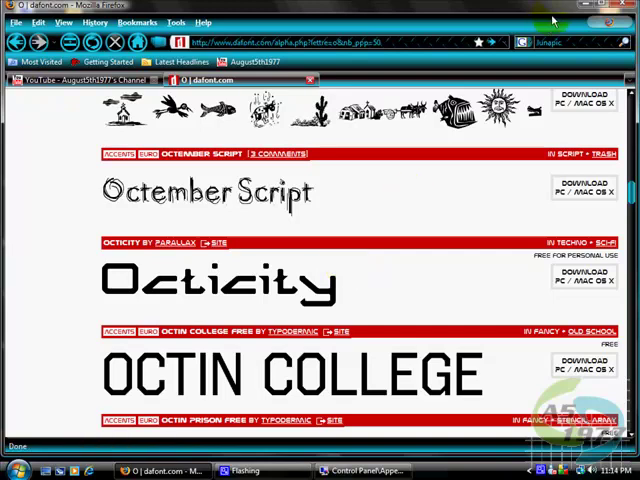